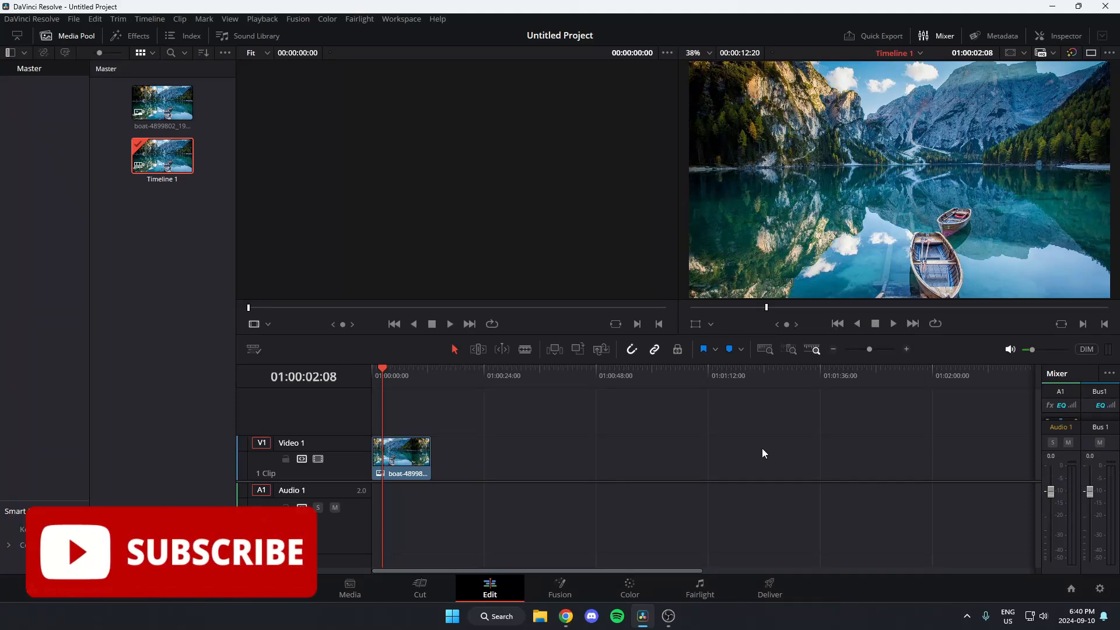
mouse_move(767, 453)
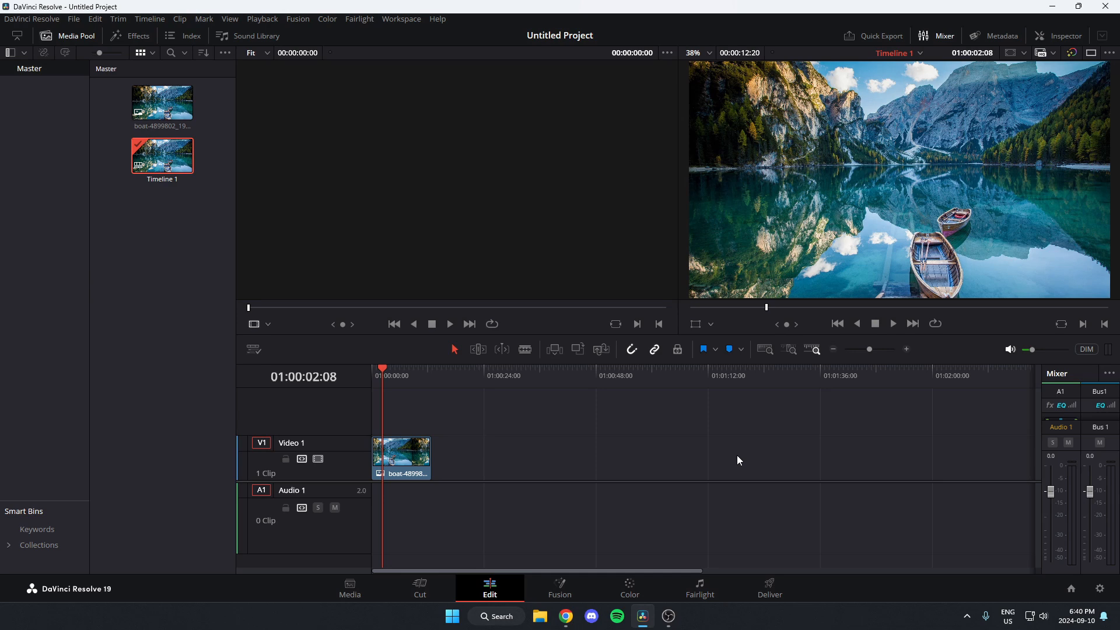
mouse_move(643, 484)
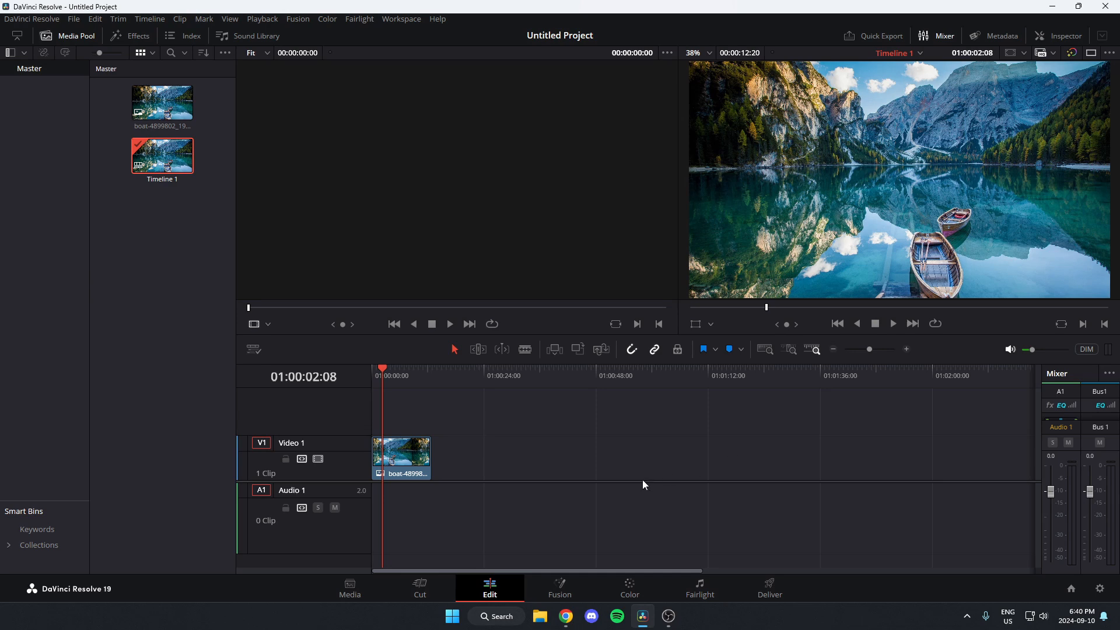
mouse_move(506, 572)
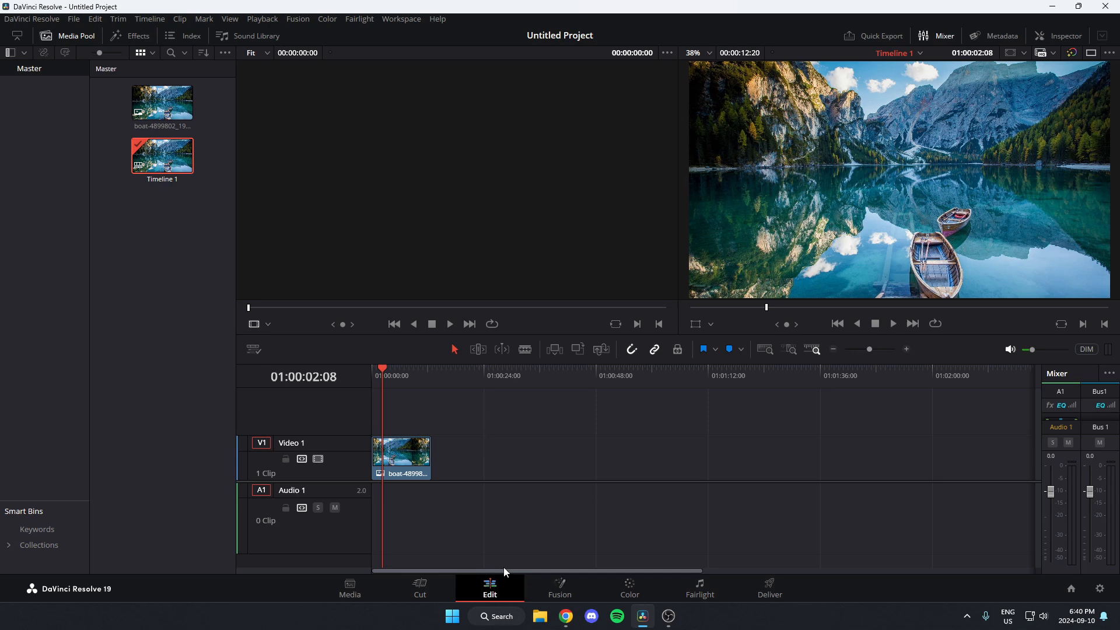
mouse_move(529, 506)
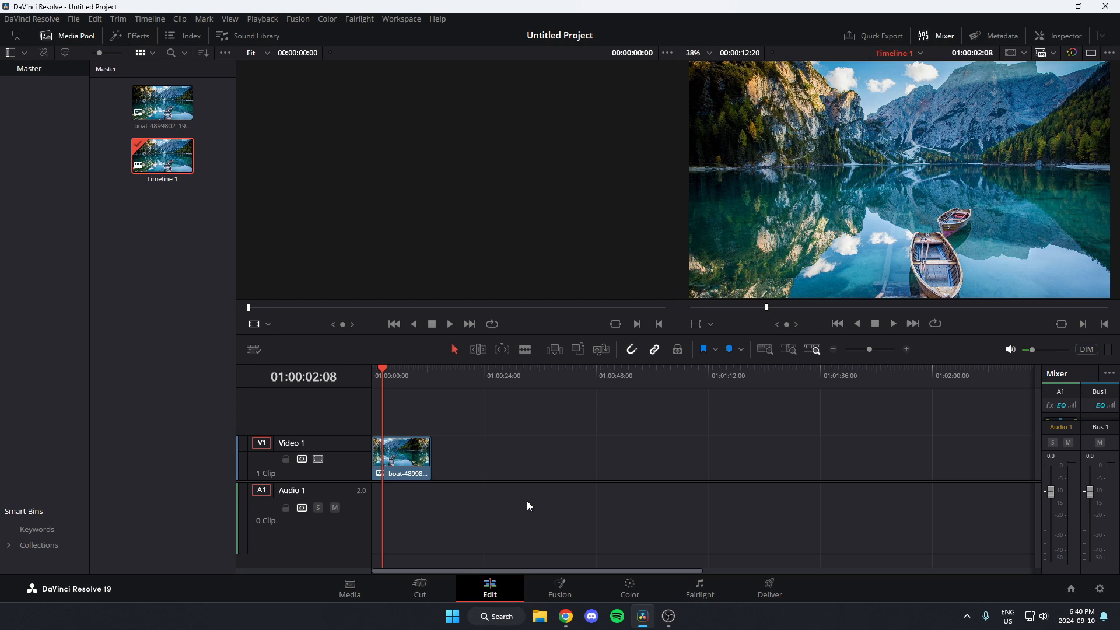
mouse_move(176, 65)
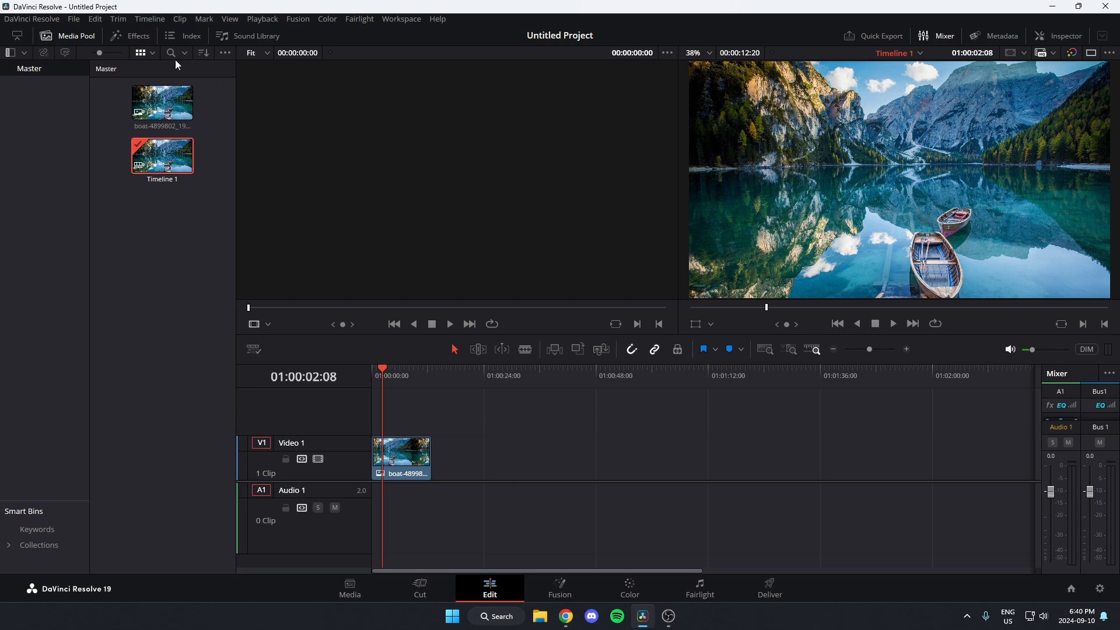
mouse_move(130, 45)
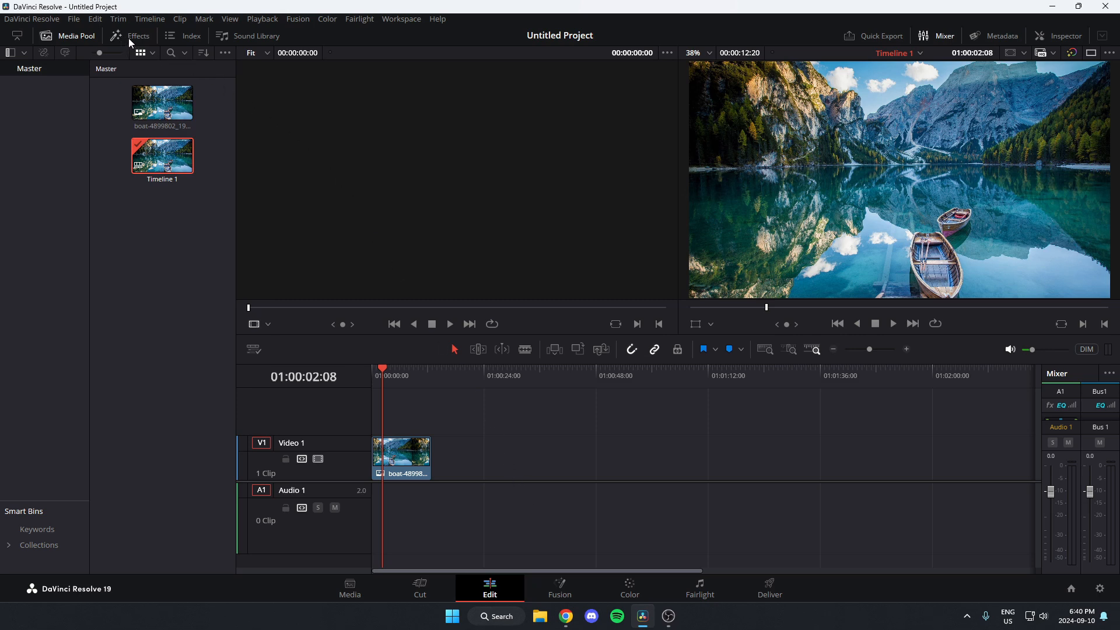
Open the Effects Library panel from the top toolbar.
left_click(137, 35)
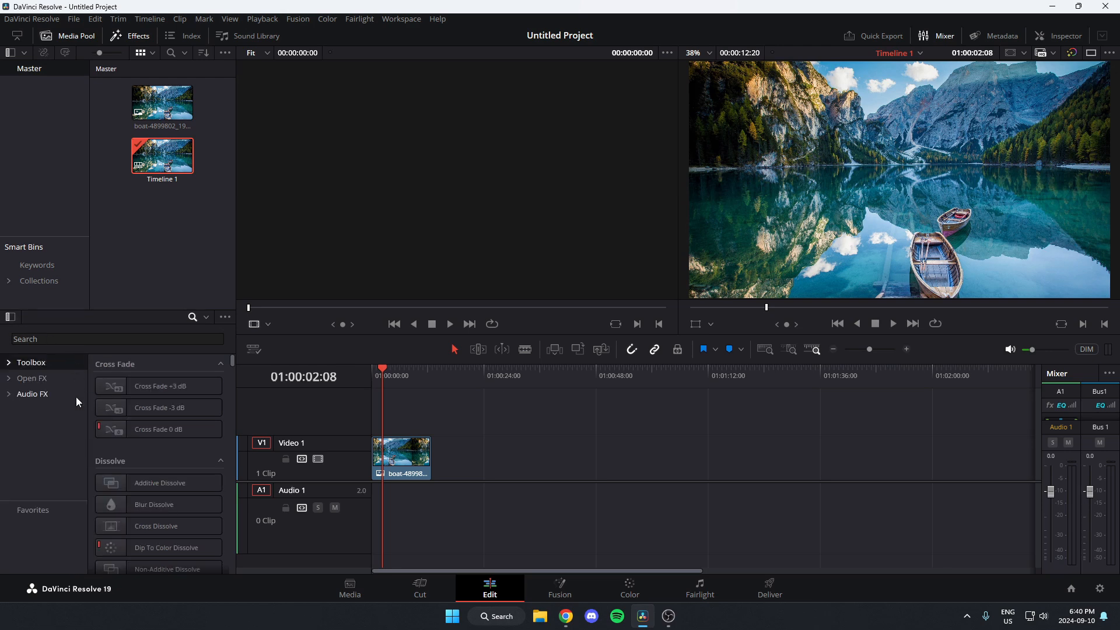
mouse_move(60, 421)
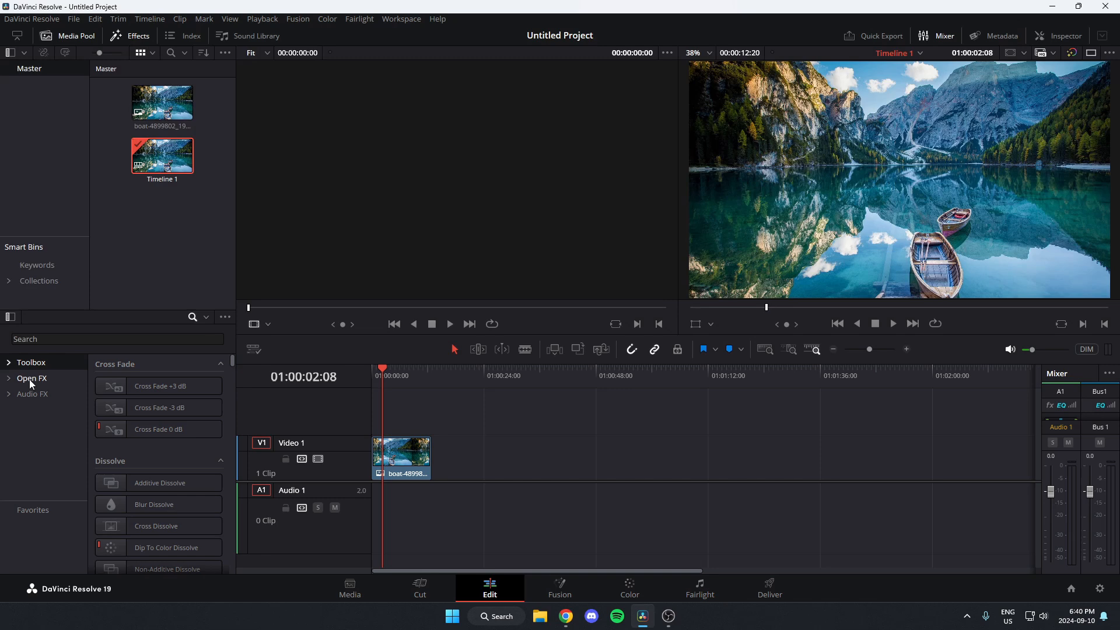
Show the Open FX category and scroll the Resolve FX Color list to Invert Color.
left_click(32, 378)
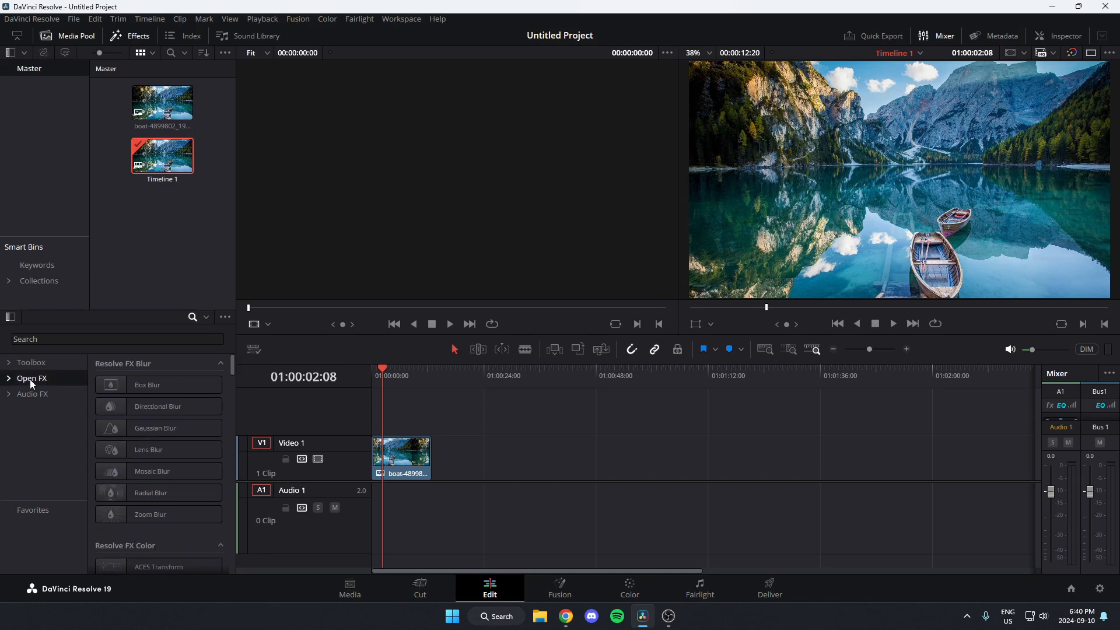
mouse_move(118, 380)
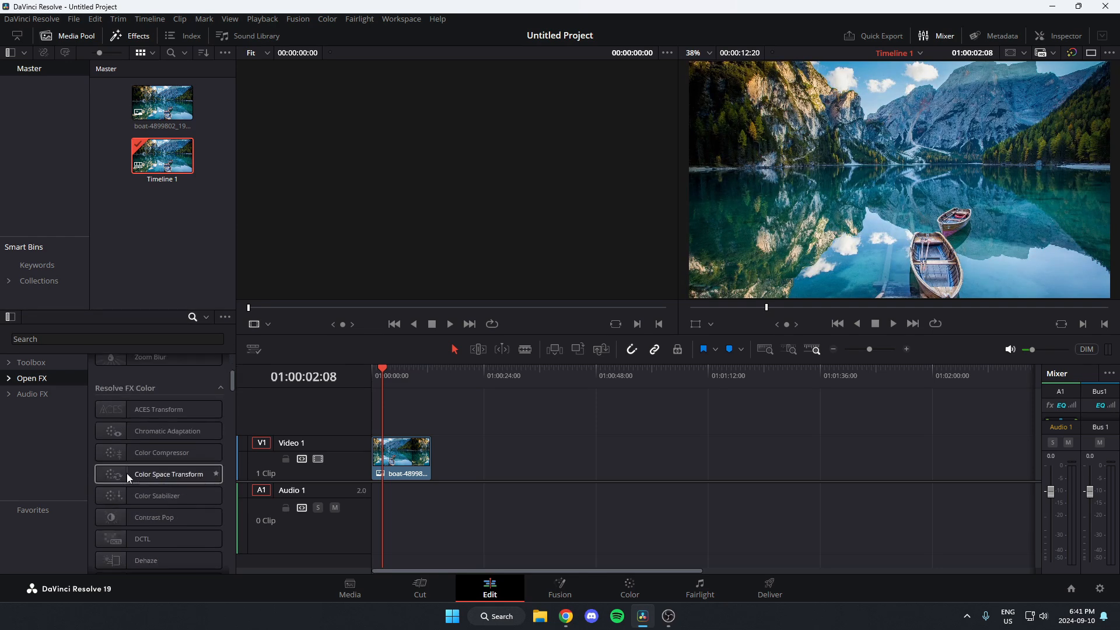
scroll("down", 3)
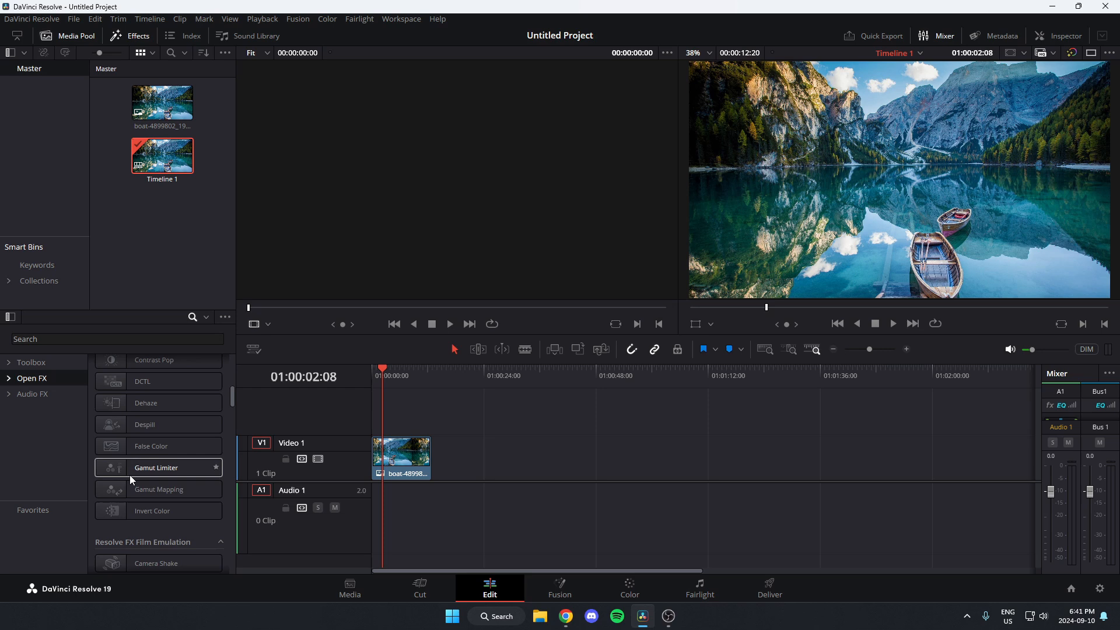
double_click(157, 511)
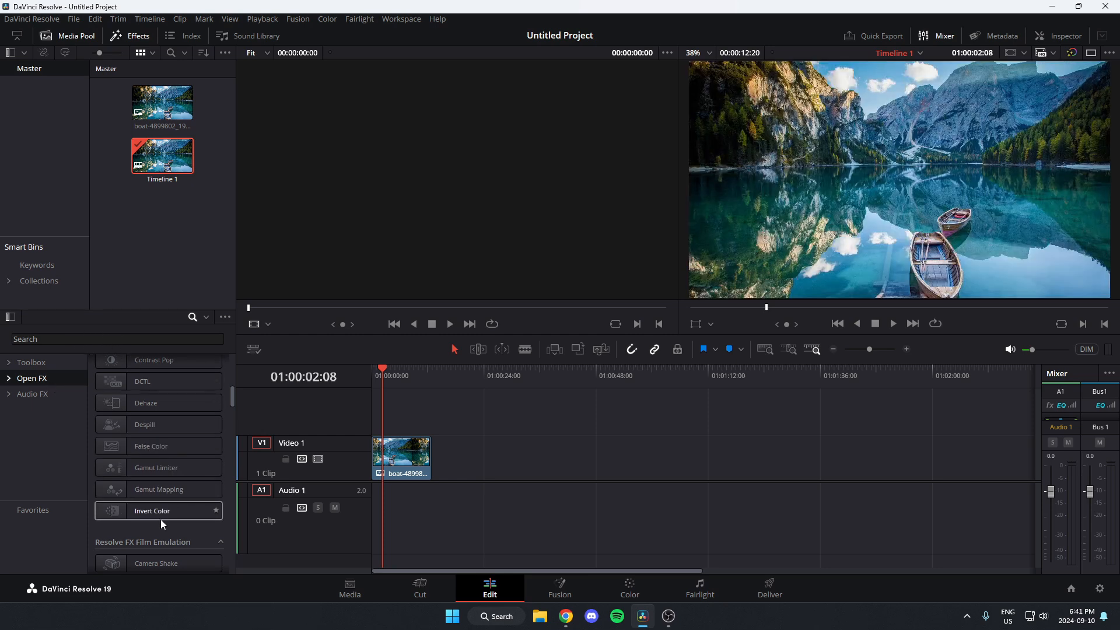
Apply the Invert Color effect to the boat-on-lake clip.
double_click(153, 510)
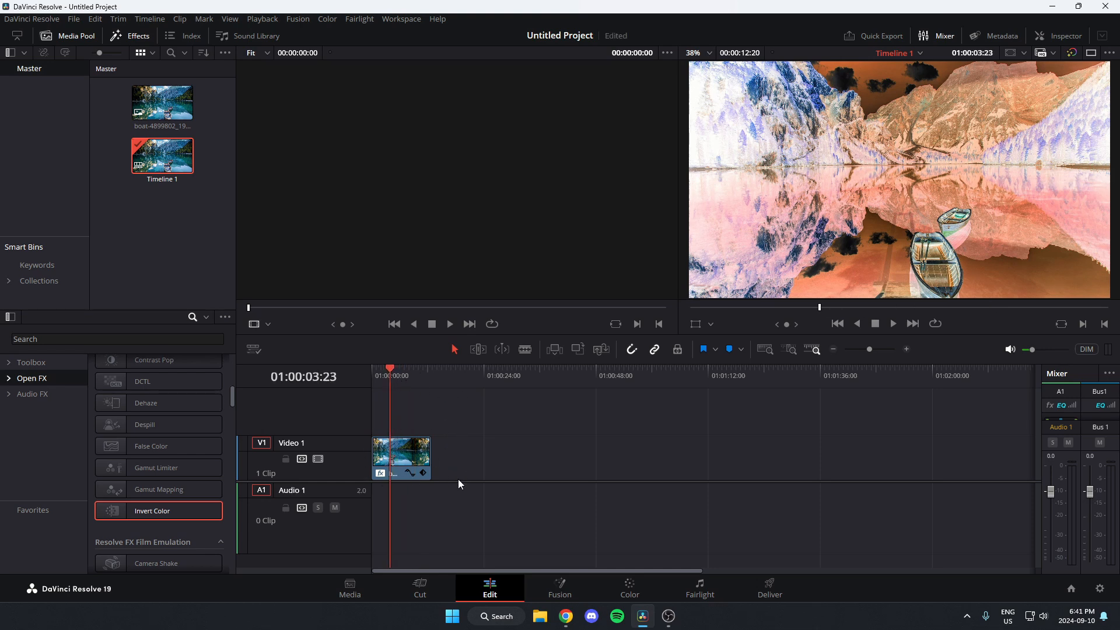
mouse_move(503, 469)
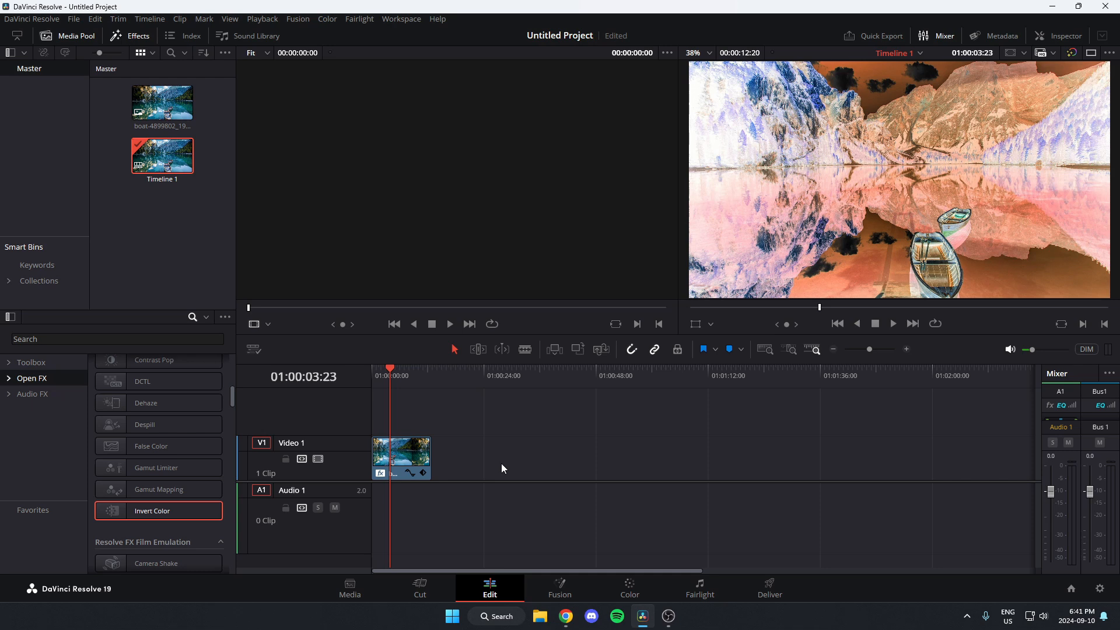